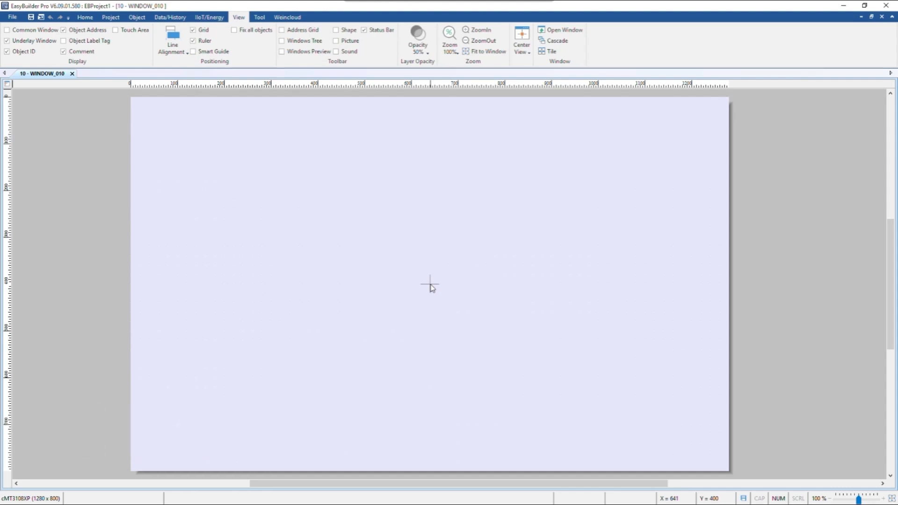
{"action": "mouse_move", "coordinate": [352, 163]}
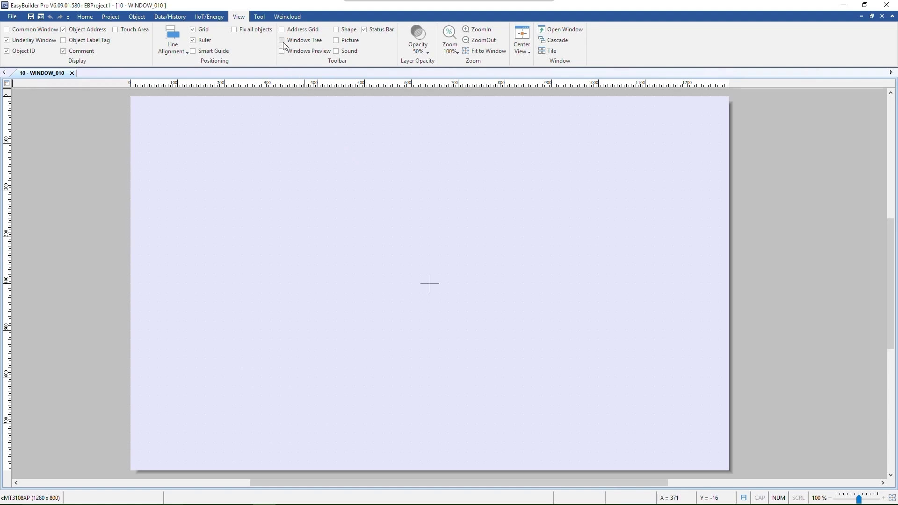
- Show the Windows Tree panel and select the 4: Common Window entry
{"action": "left_click", "coordinate": [281, 41]}
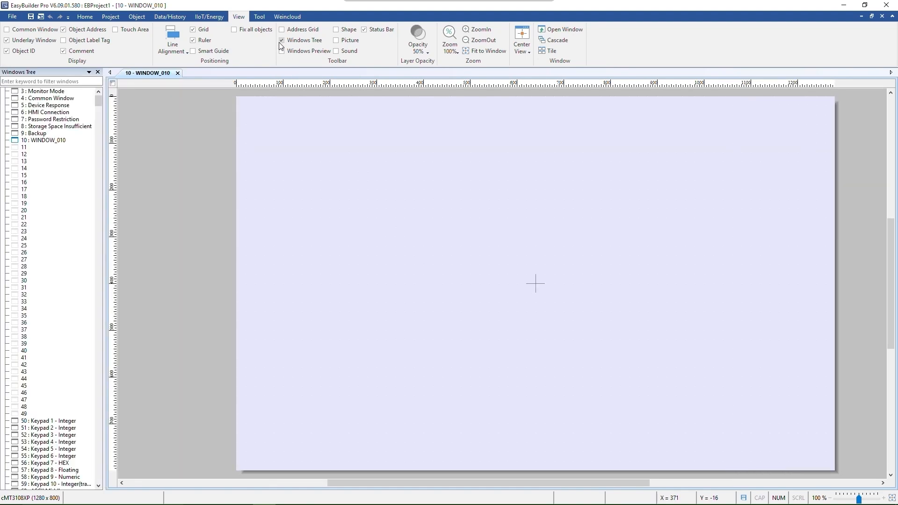
{"action": "left_click", "coordinate": [281, 50]}
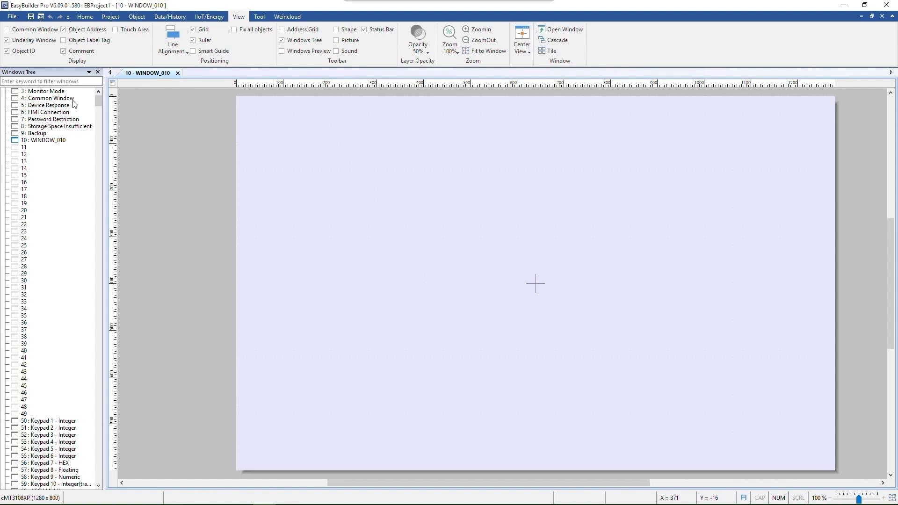
{"action": "mouse_move", "coordinate": [61, 138]}
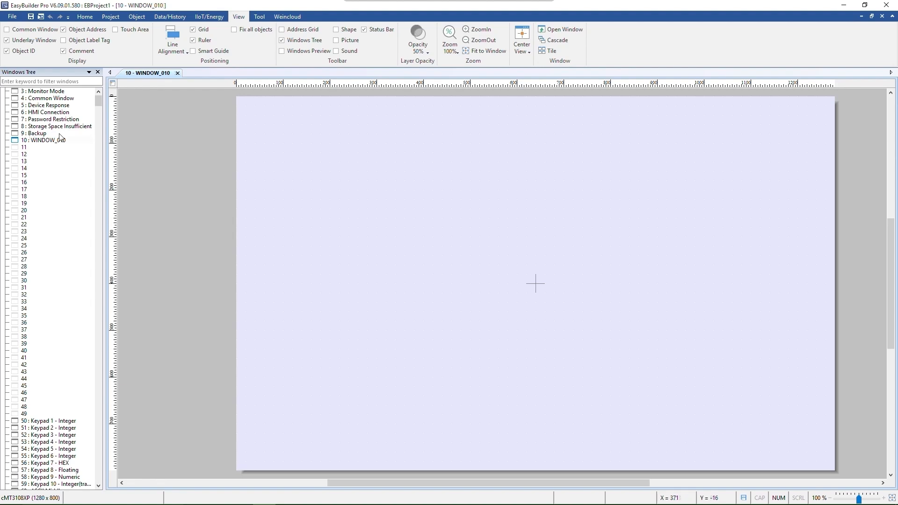
{"action": "left_click", "coordinate": [49, 98]}
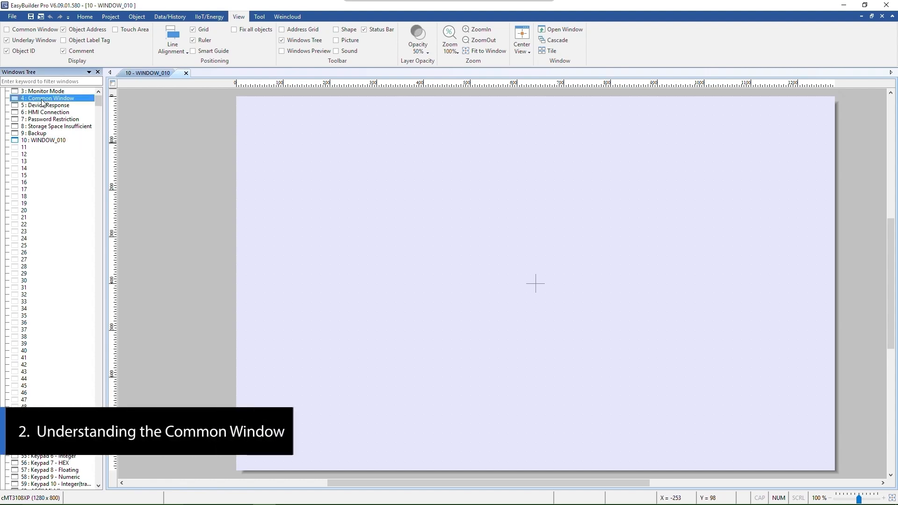
- Open the Common Window, select its round lamp, then return to WINDOW_010
{"action": "double_click", "coordinate": [50, 98]}
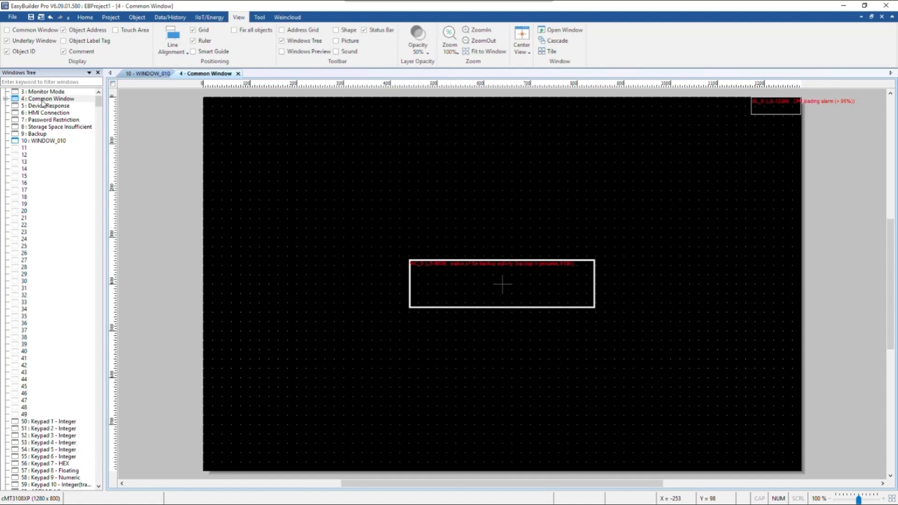
{"action": "left_click", "coordinate": [136, 17]}
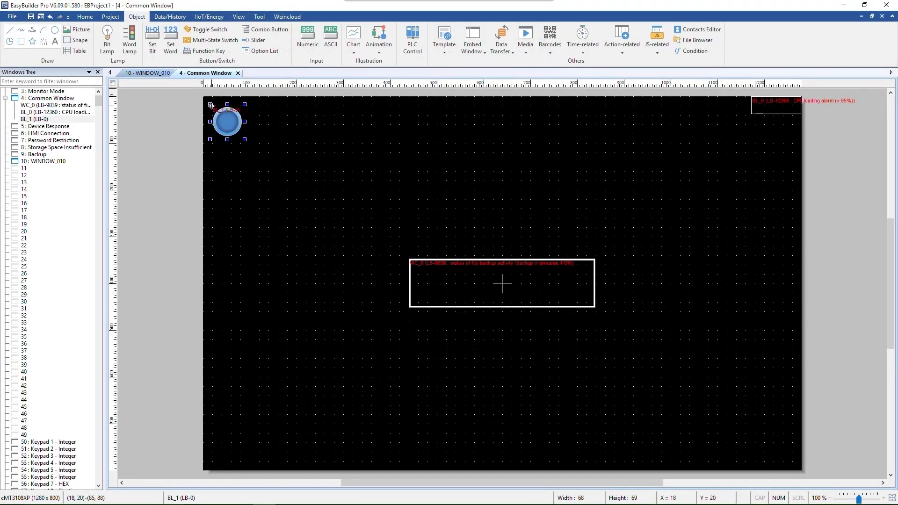
{"action": "left_click", "coordinate": [147, 73]}
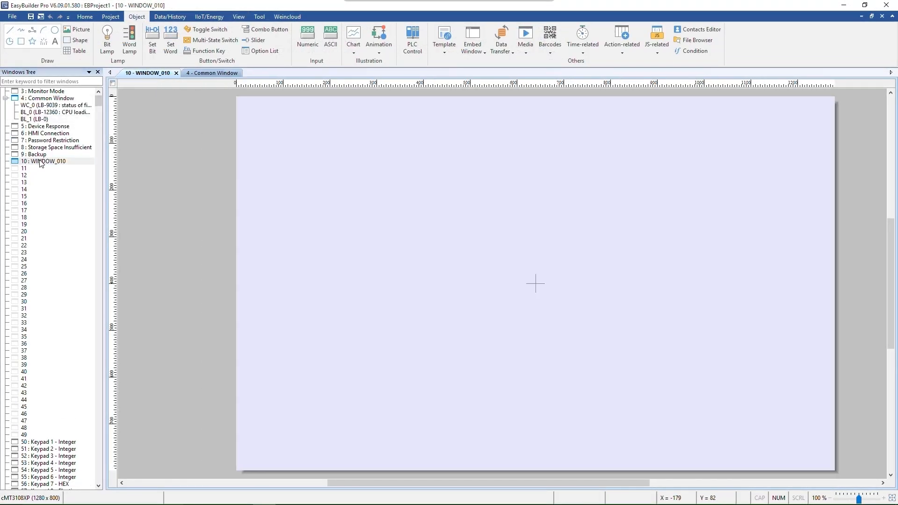
{"action": "left_click", "coordinate": [110, 16]}
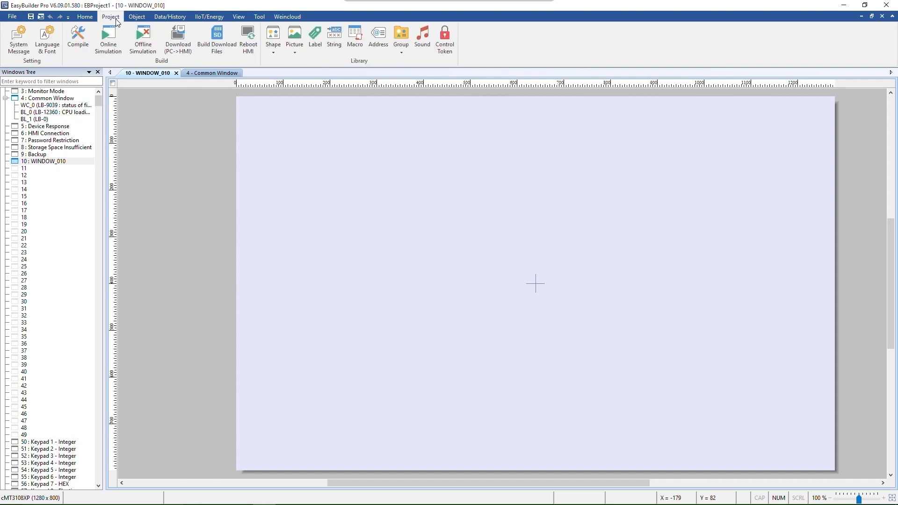
- Display Window_011, the cyan gradient popup with an orange-brown frame, for editing
{"action": "left_click", "coordinate": [78, 37]}
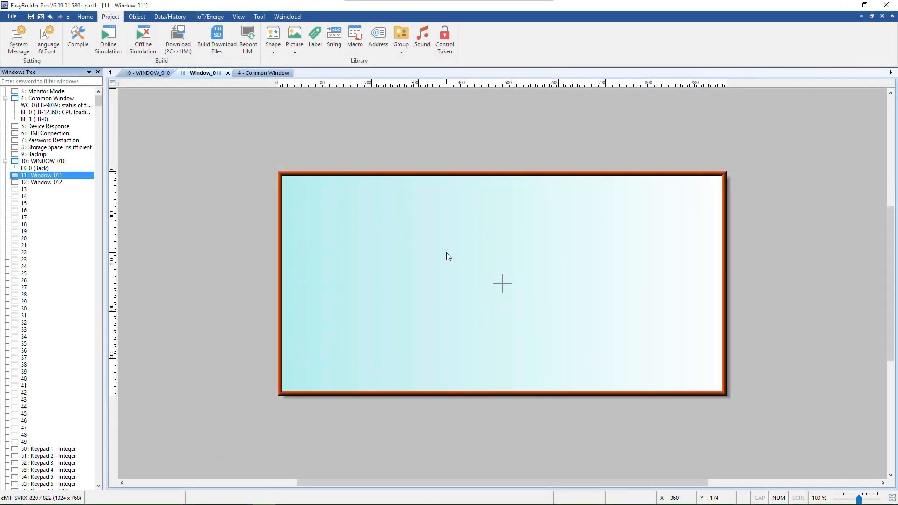
{"action": "mouse_move", "coordinate": [229, 202]}
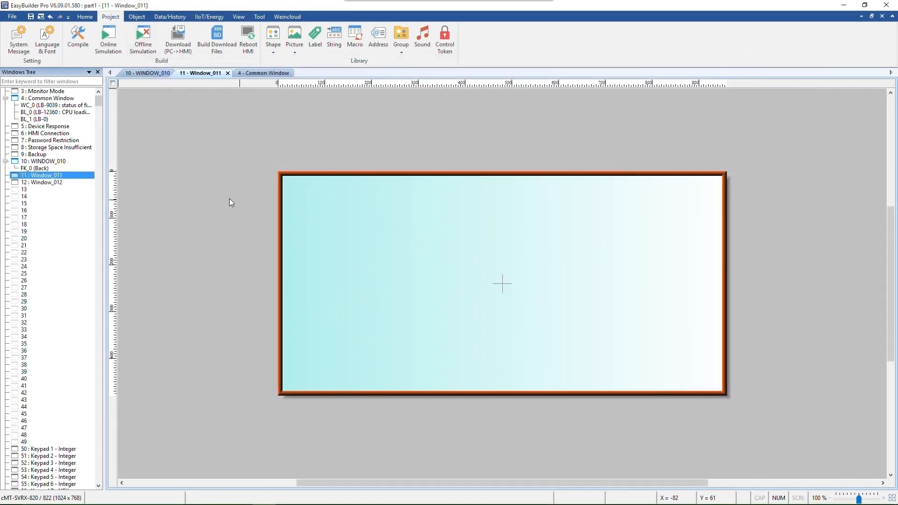
{"action": "right_click", "coordinate": [43, 176]}
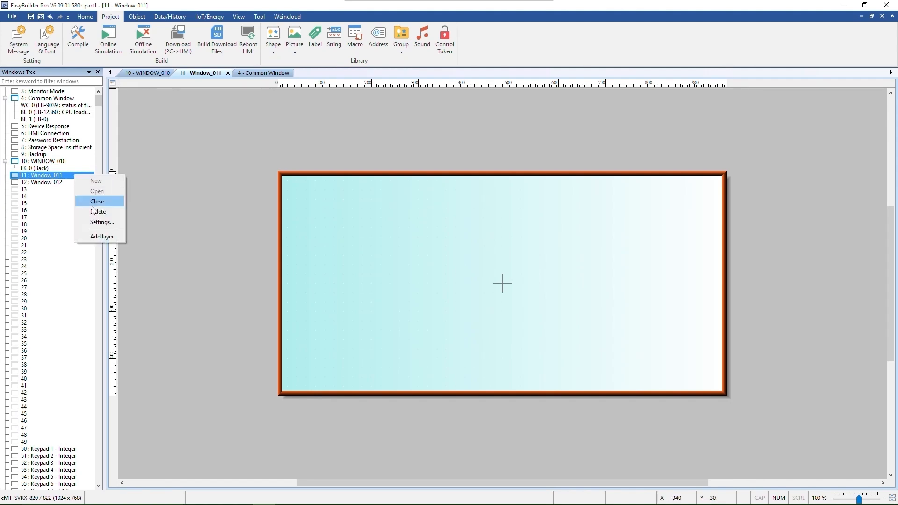
- Open Window_011's Window Settings dialog
{"action": "left_click", "coordinate": [102, 222]}
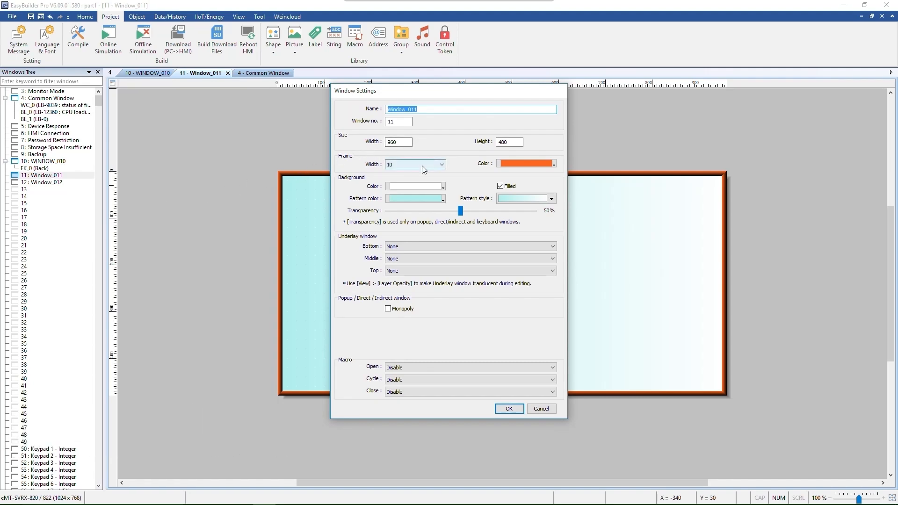
{"action": "mouse_move", "coordinate": [419, 198]}
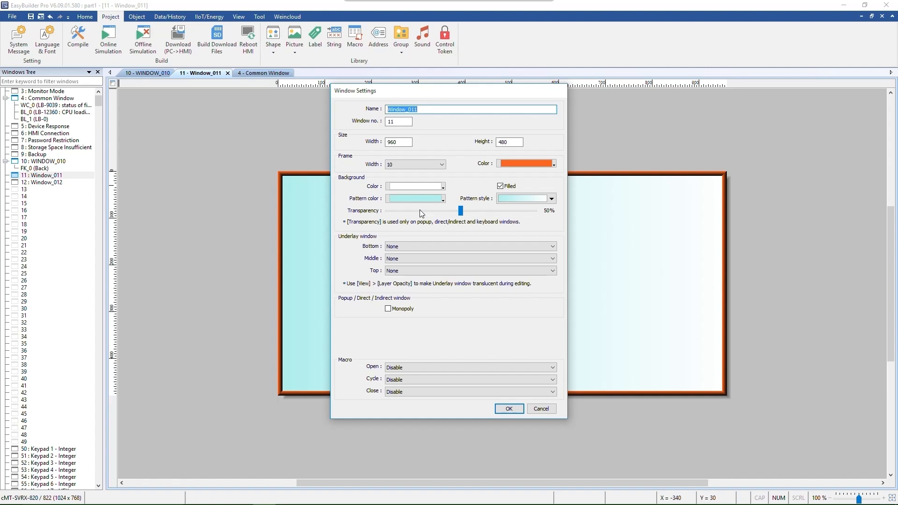
{"action": "mouse_move", "coordinate": [475, 335]}
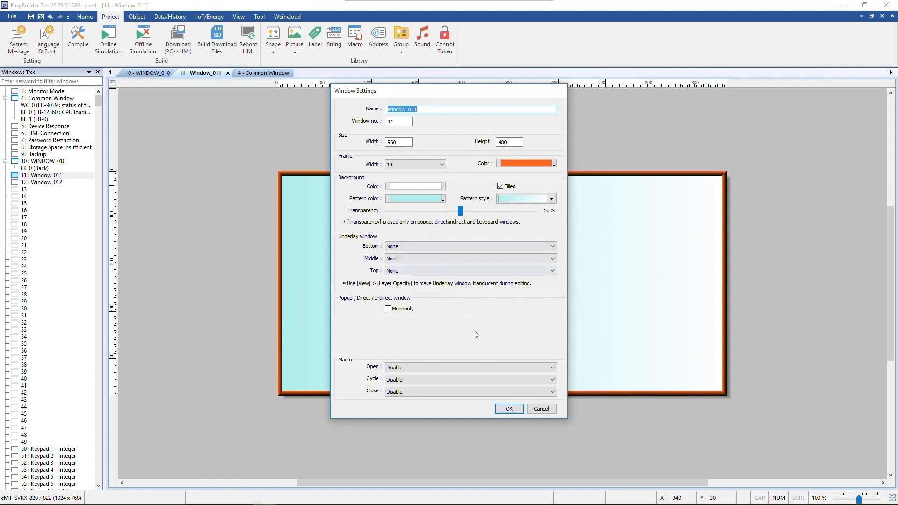
{"action": "left_click", "coordinate": [508, 408]}
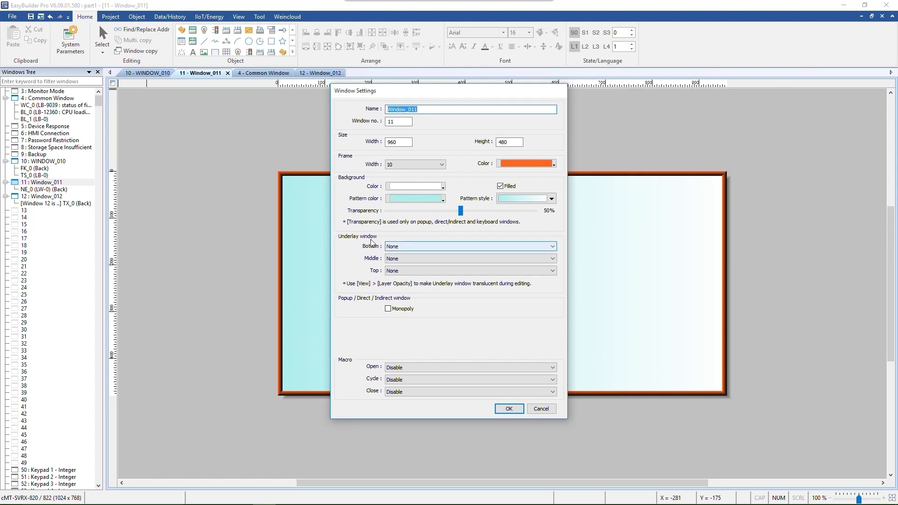
{"action": "mouse_move", "coordinate": [372, 258]}
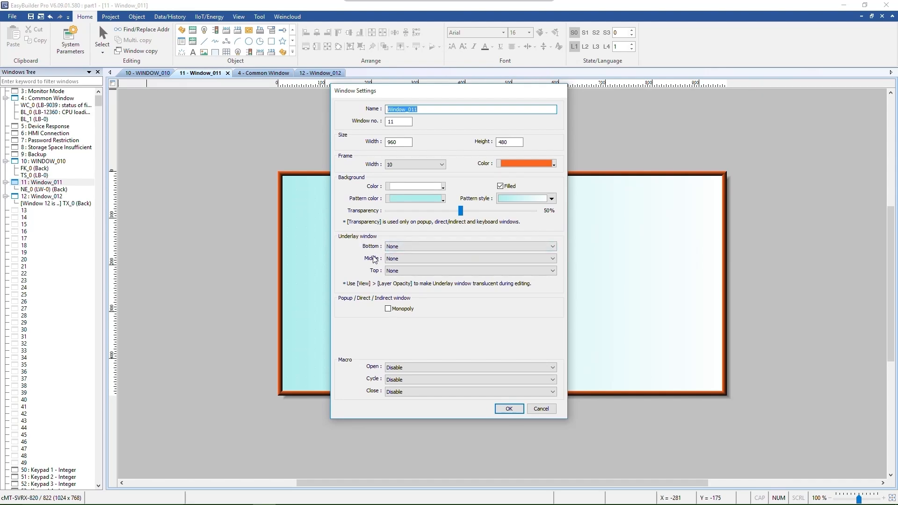
{"action": "mouse_move", "coordinate": [378, 280]}
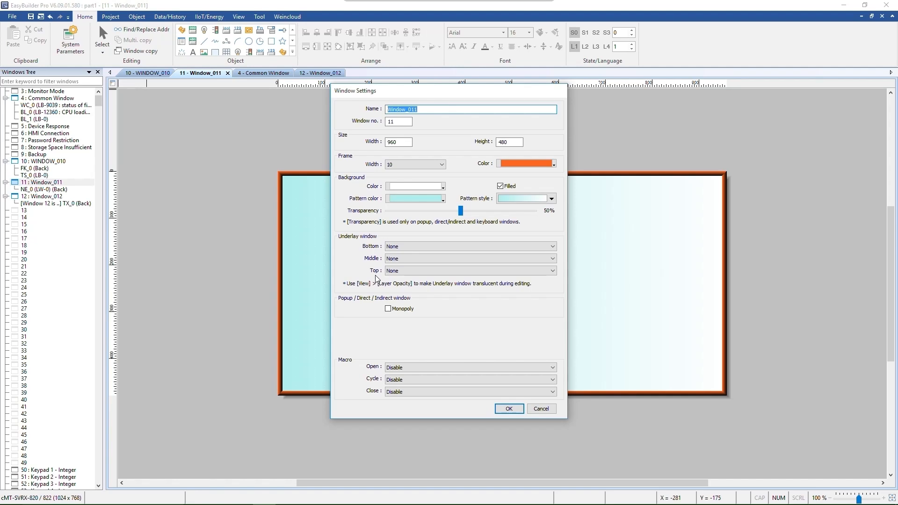
{"action": "mouse_move", "coordinate": [438, 252]}
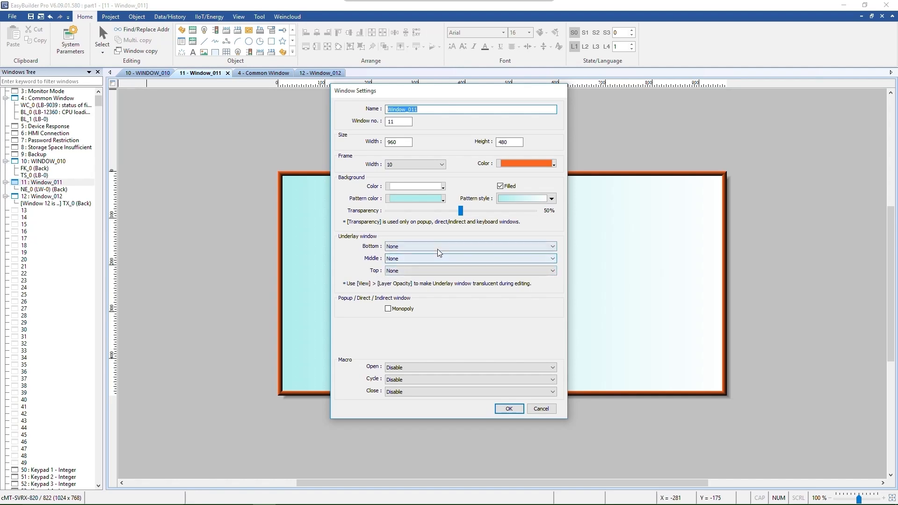
- Set Window_012 as Window_011's bottom underlay and enable Monopoly
{"action": "left_click", "coordinate": [469, 246]}
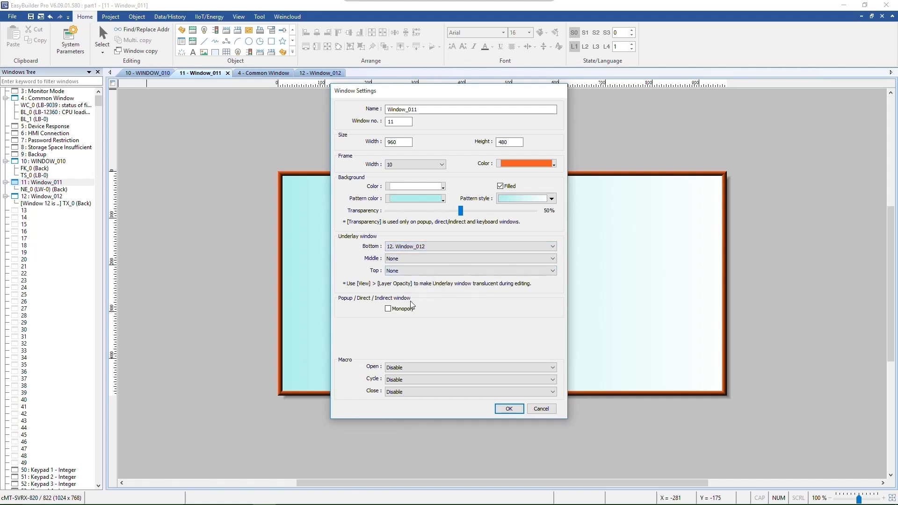
{"action": "left_click", "coordinate": [388, 309]}
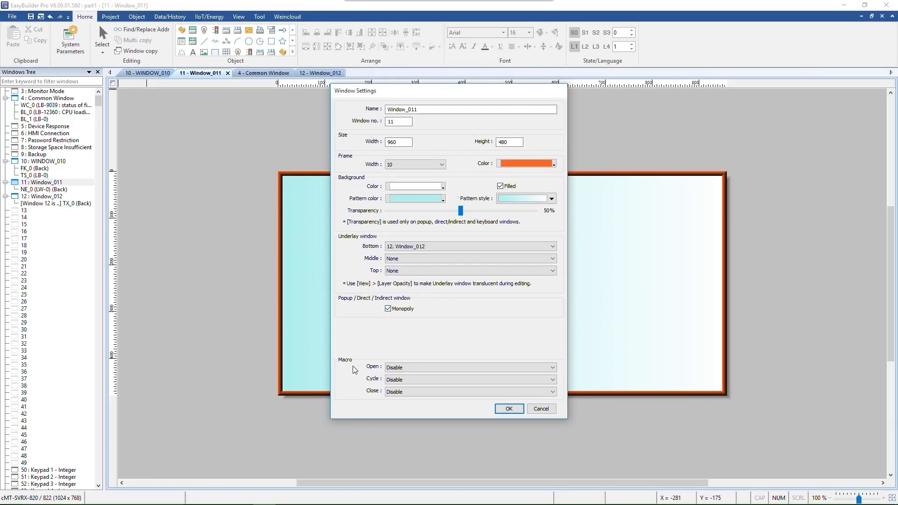
{"action": "mouse_move", "coordinate": [365, 388]}
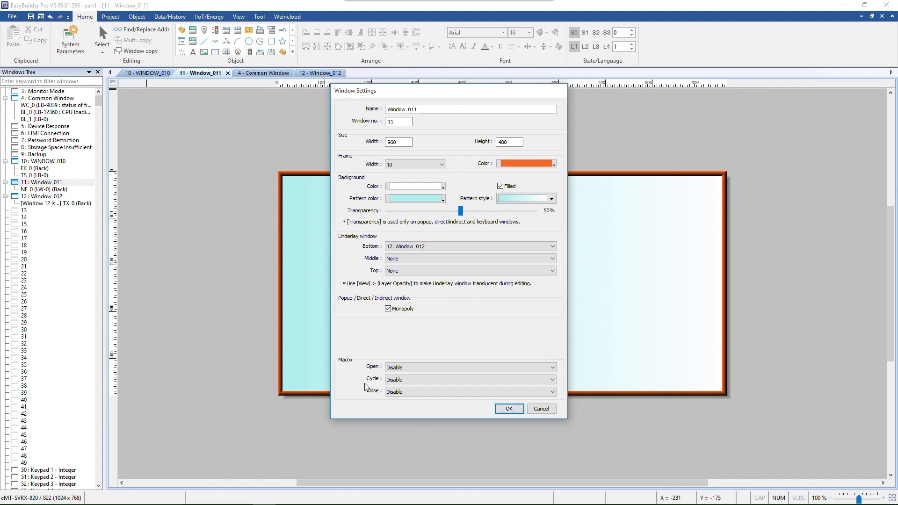
{"action": "left_click", "coordinate": [550, 367]}
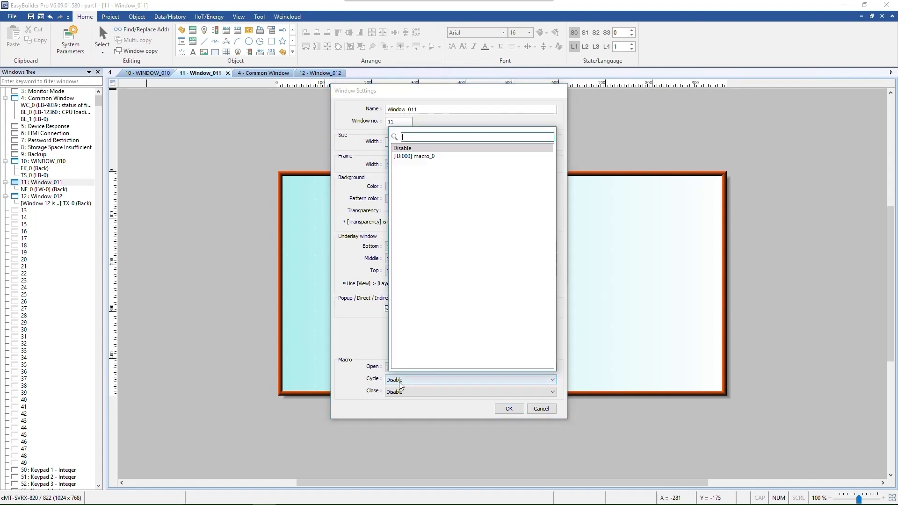